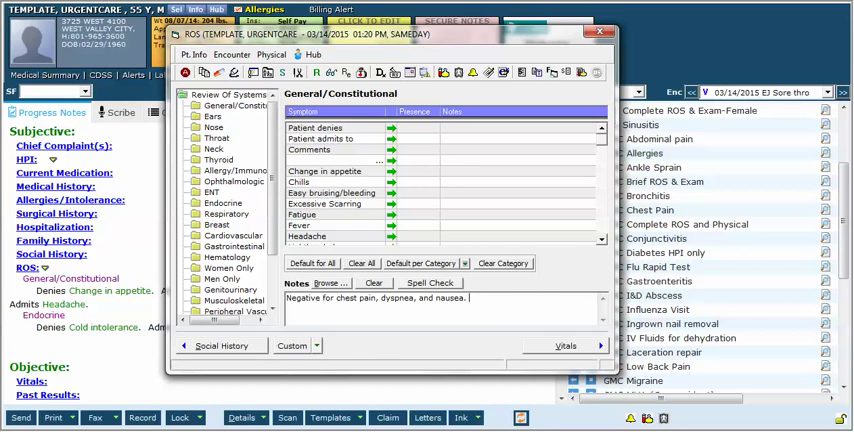
{"action": "type", "text": "ROS otherwise negative"}
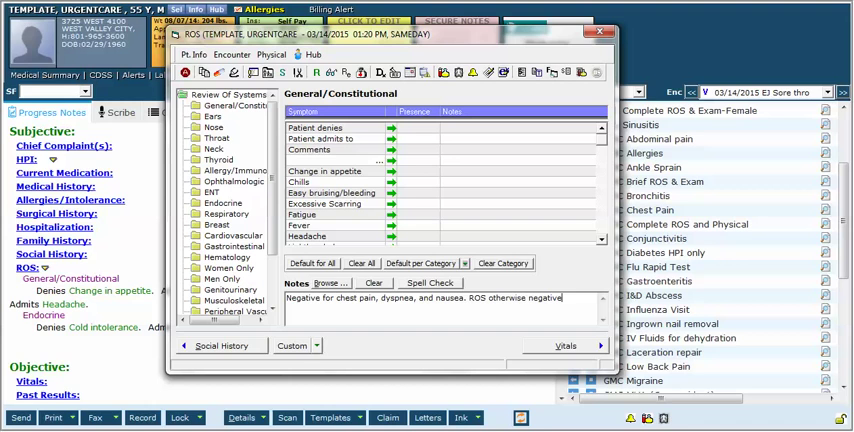